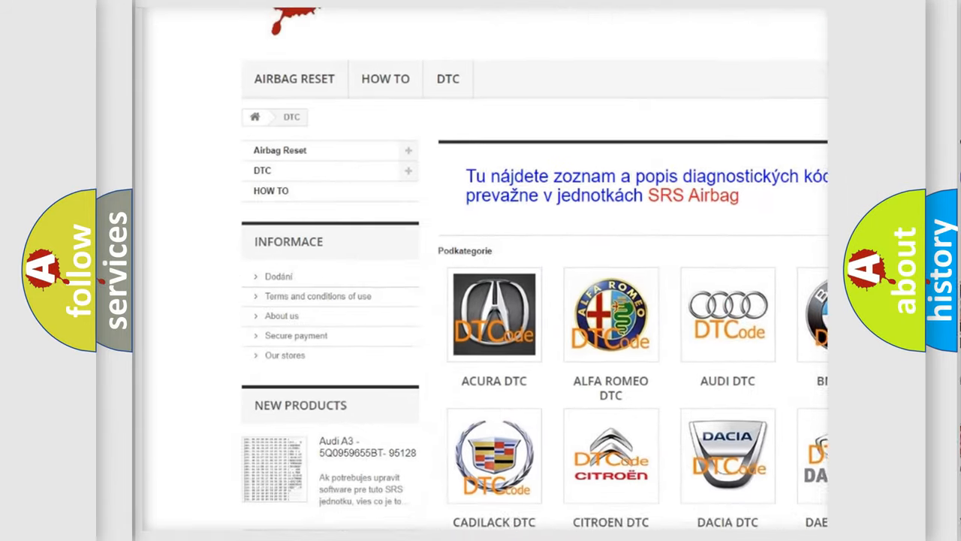
pyautogui.scroll(-3)
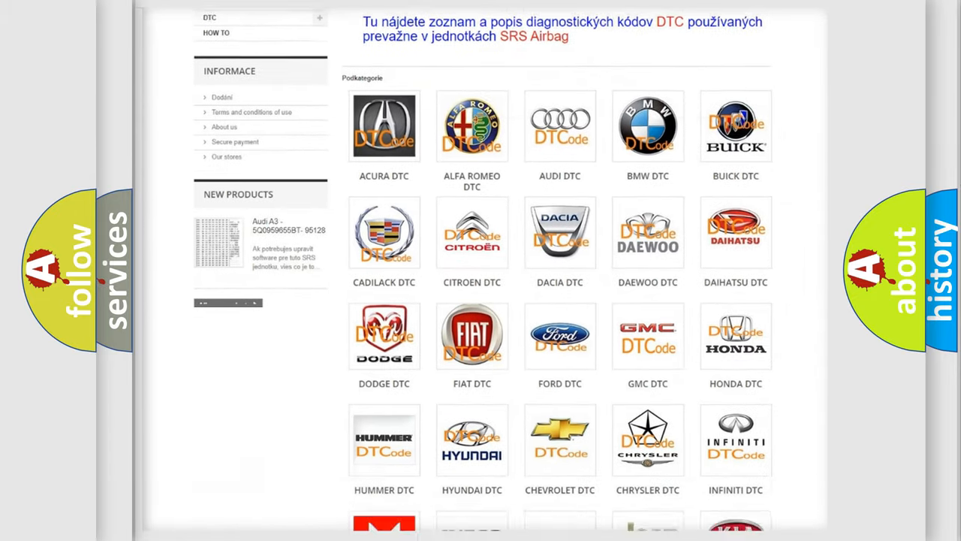
pyautogui.scroll(-3)
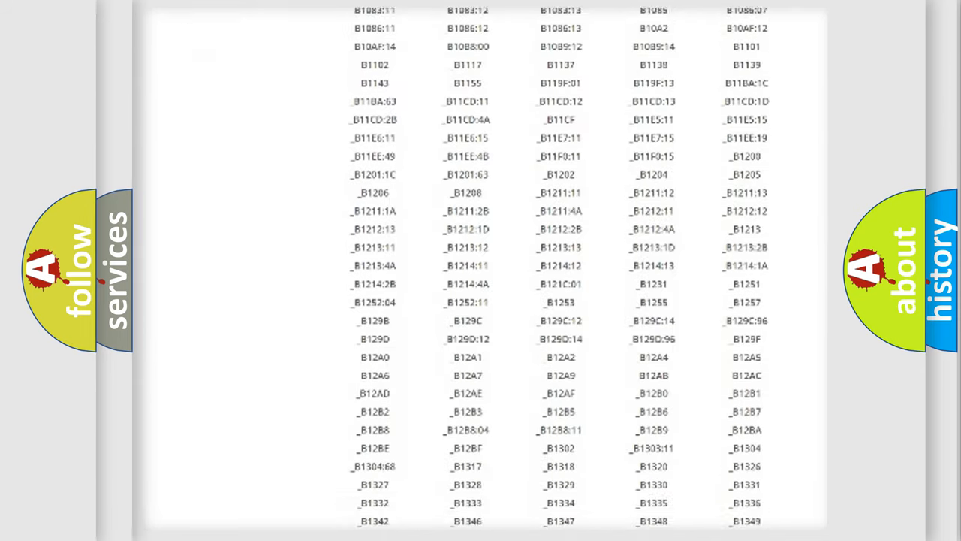
pyautogui.scroll(-3)
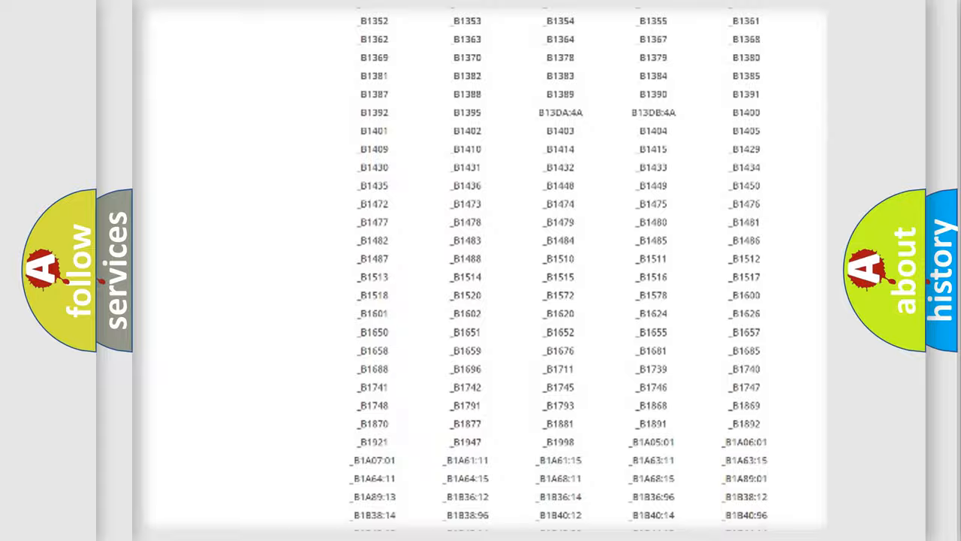